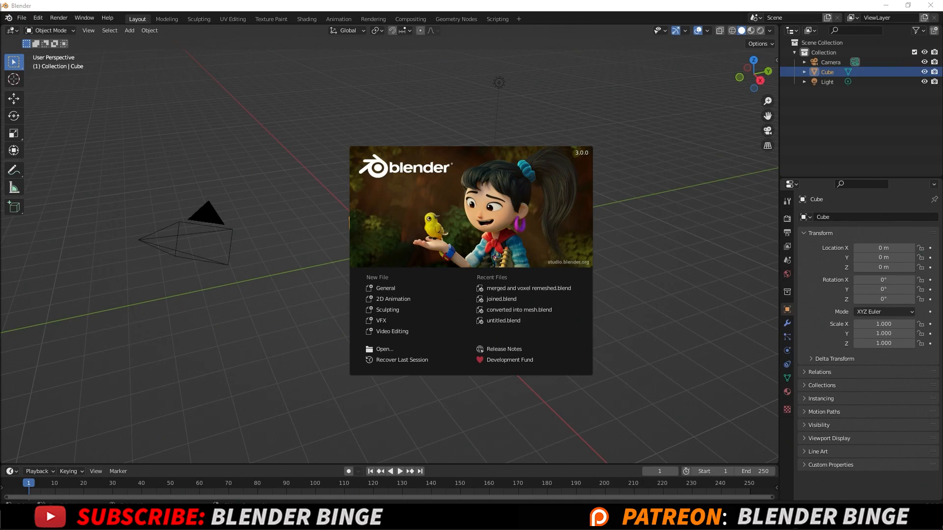
# Step: Close the splash screen and add a UV sphere in place of the default cube
pyautogui.click(300, 283)
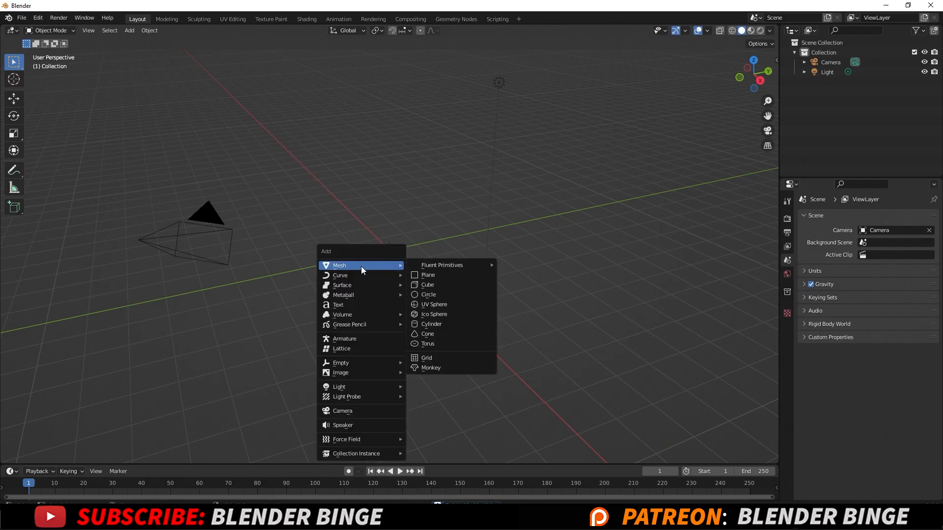
pyautogui.click(434, 305)
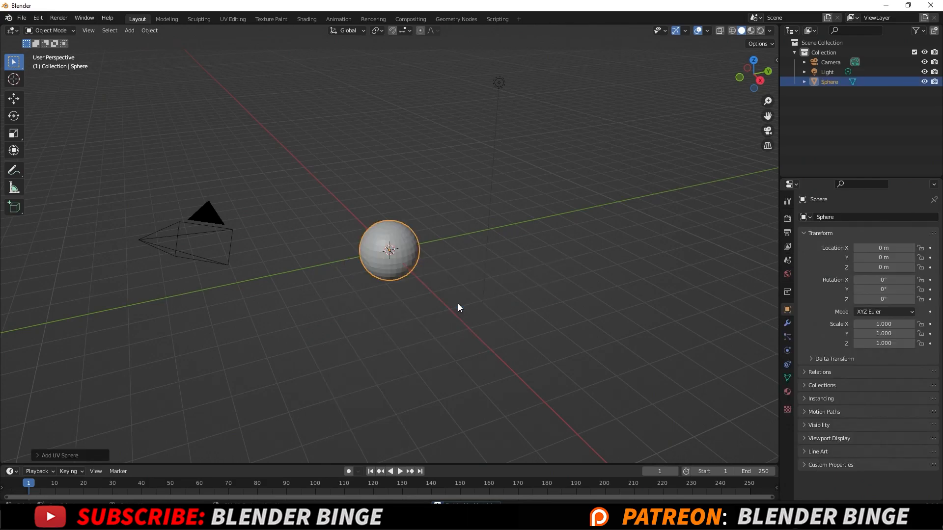
pyautogui.moveTo(450, 302)
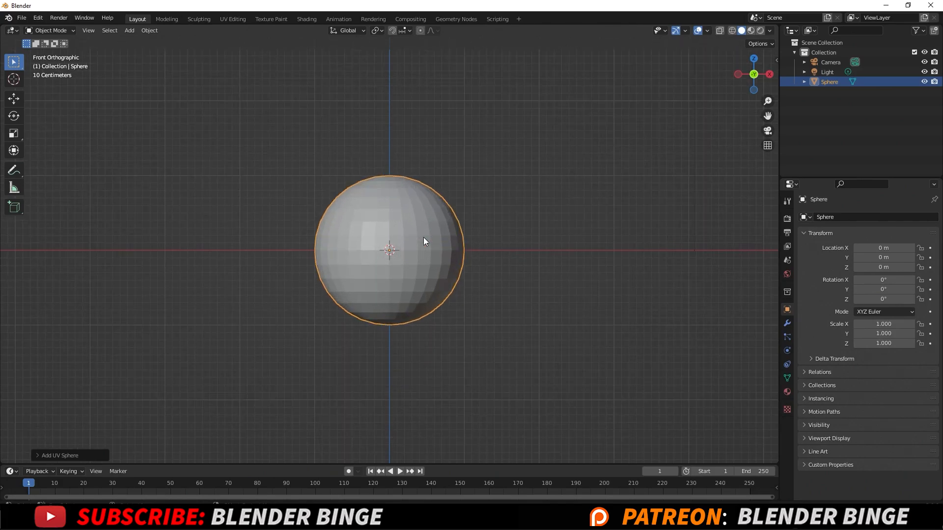
# Step: In Edit Mode, hide the equator ring and select the connected upper half with L
pyautogui.press('Tab')
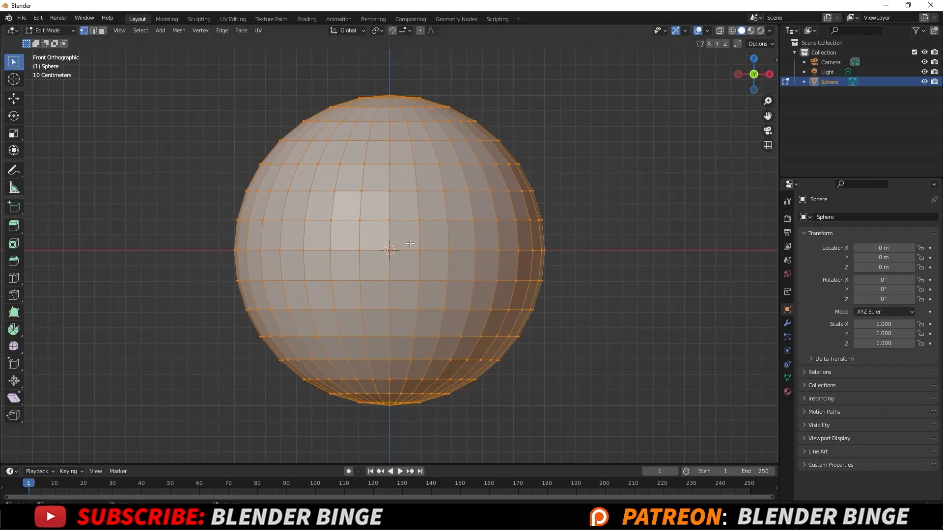
pyautogui.moveTo(502, 247)
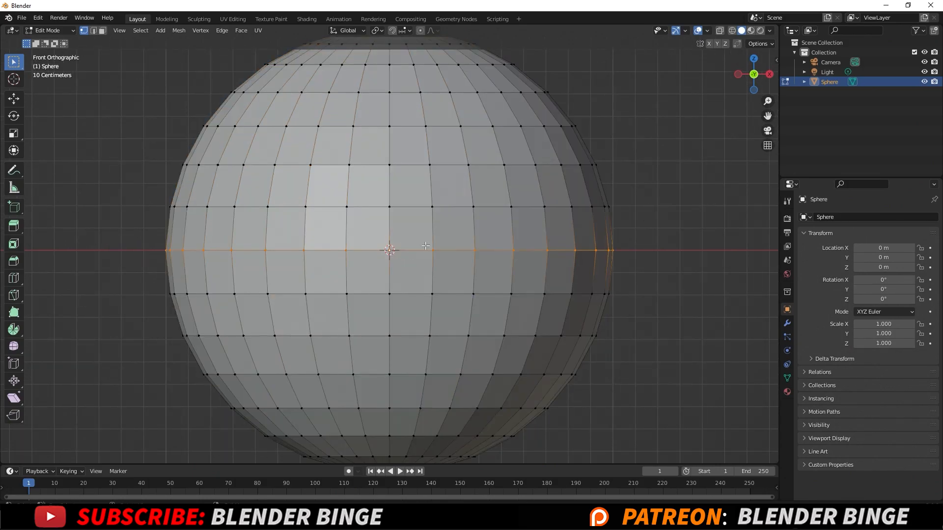
pyautogui.moveTo(283, 268)
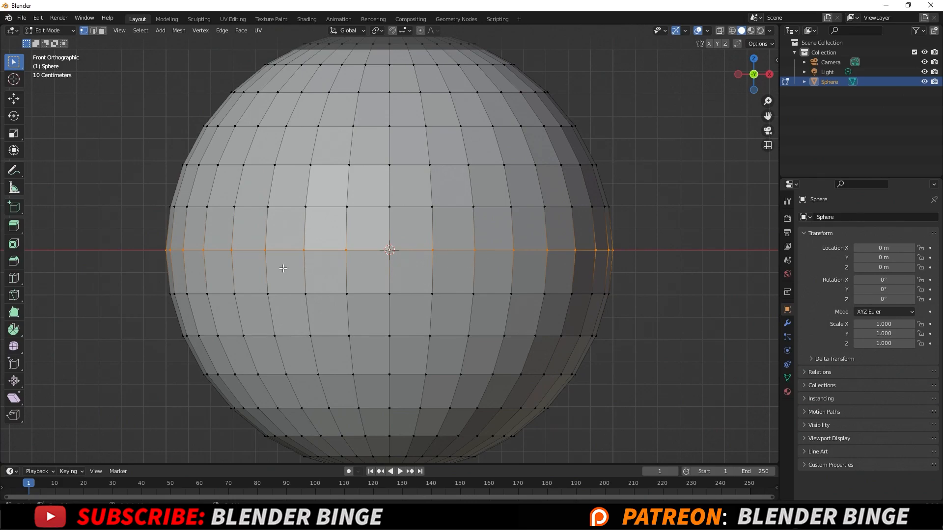
pyautogui.moveTo(358, 252)
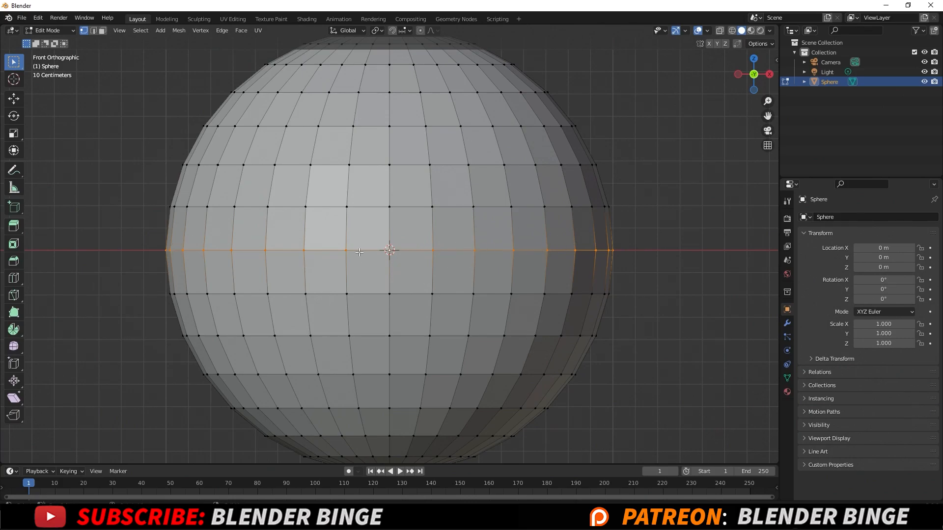
pyautogui.press('h')
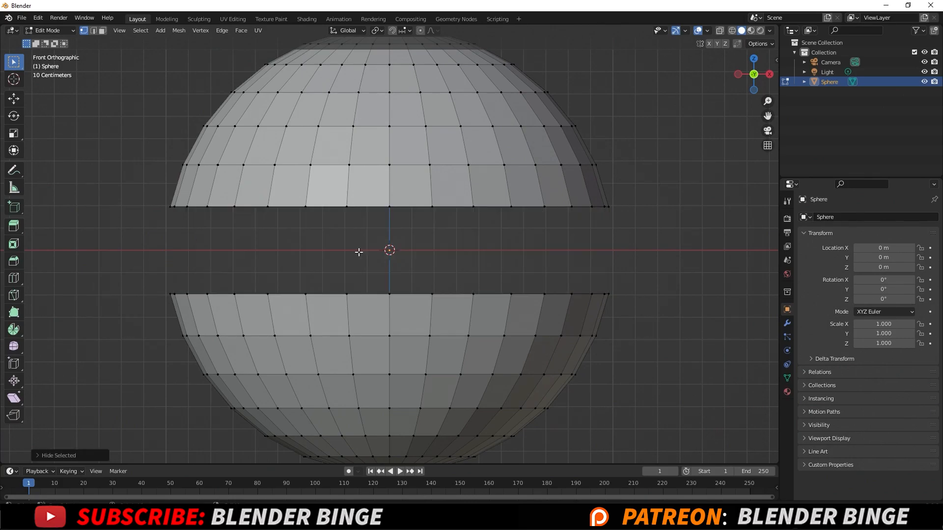
pyautogui.moveTo(401, 89)
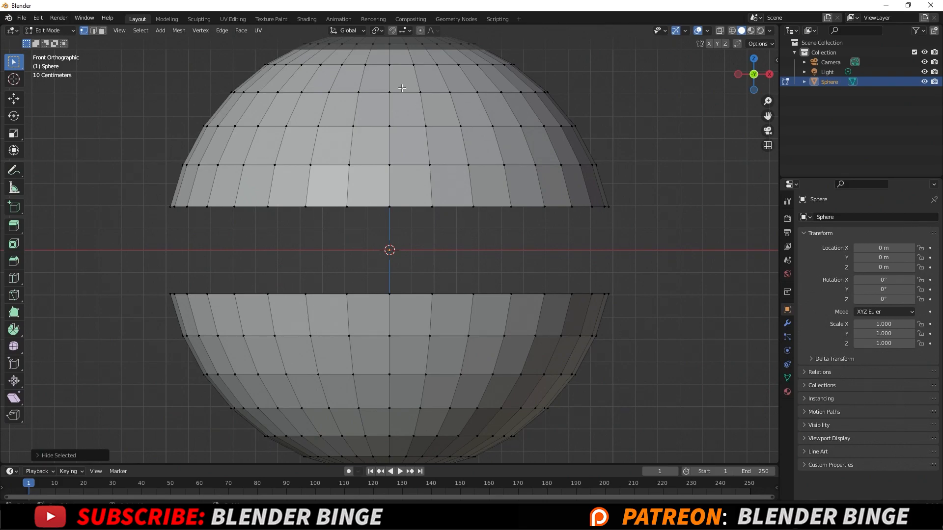
pyautogui.moveTo(388, 126)
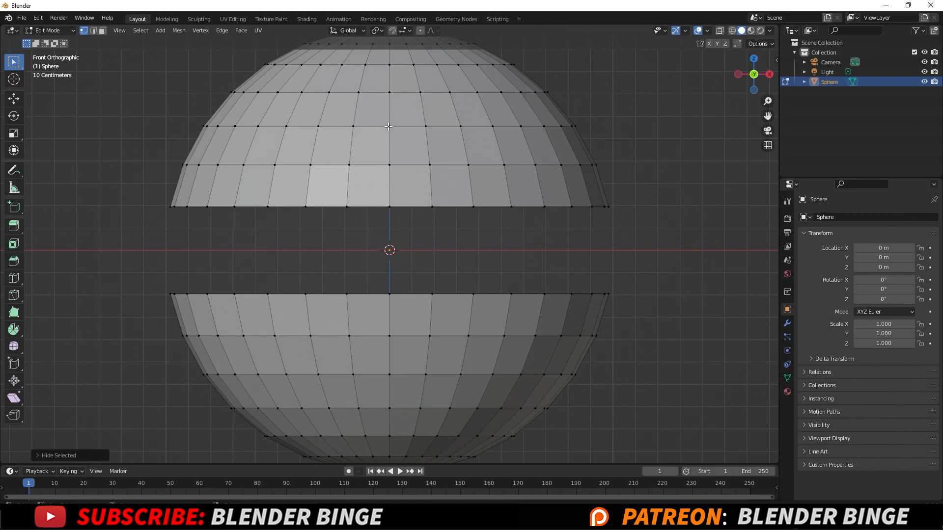
pyautogui.press('l')
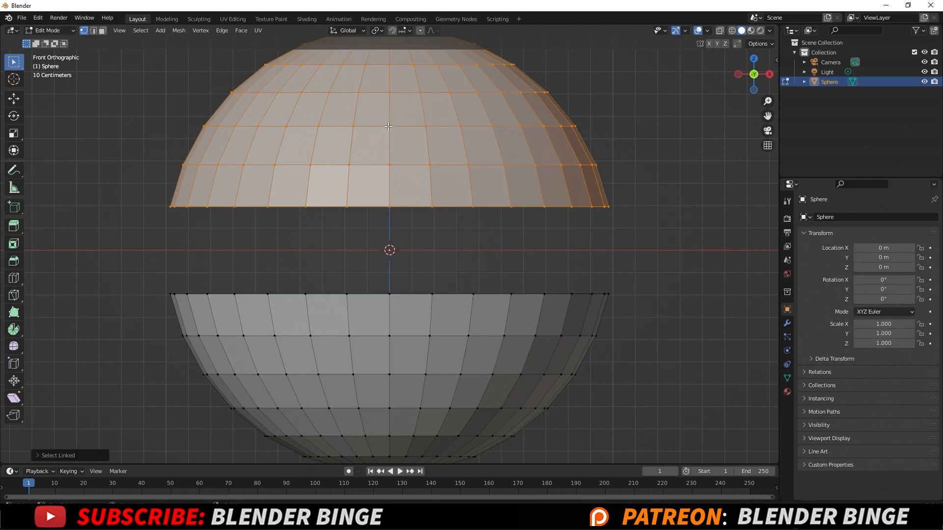
pyautogui.moveTo(409, 159)
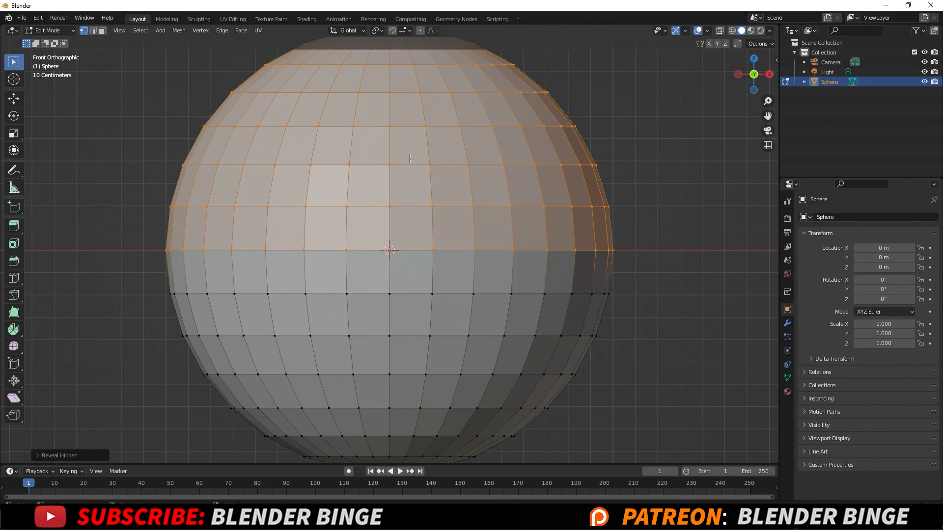
# Step: Delete the selected upper-half vertices with X, leaving the open lower bowl
pyautogui.press('x')
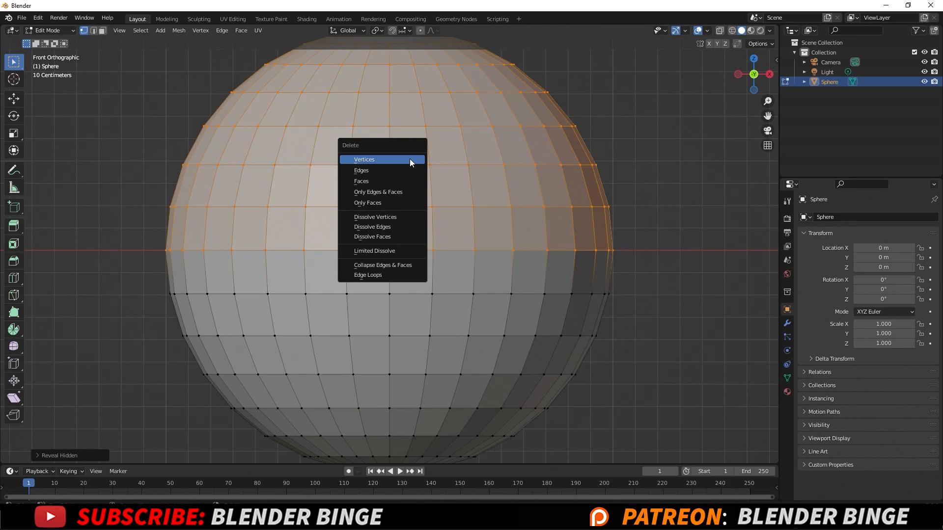
pyautogui.moveTo(389, 192)
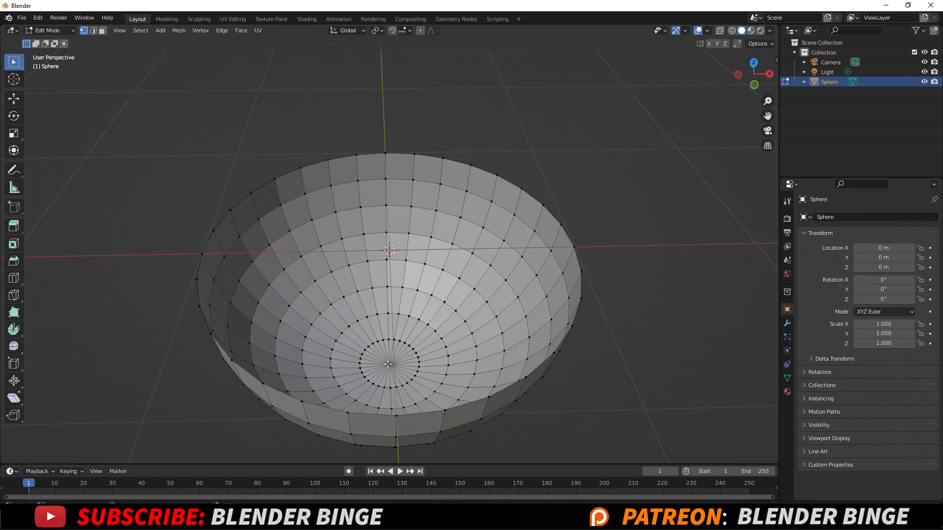
# Step: Raise the bottom pole vertex with proportional falloff to flatten the base, then return to Object Mode
pyautogui.click(390, 363)
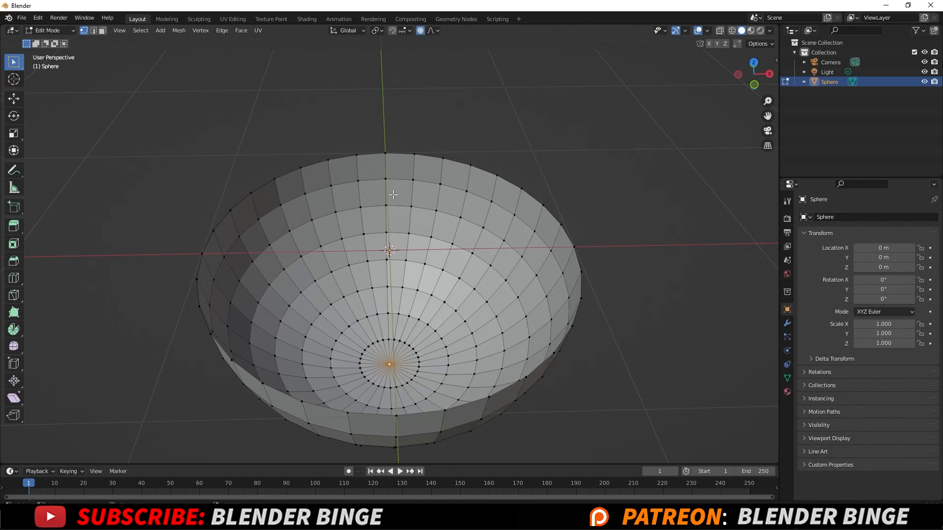
pyautogui.moveTo(401, 358)
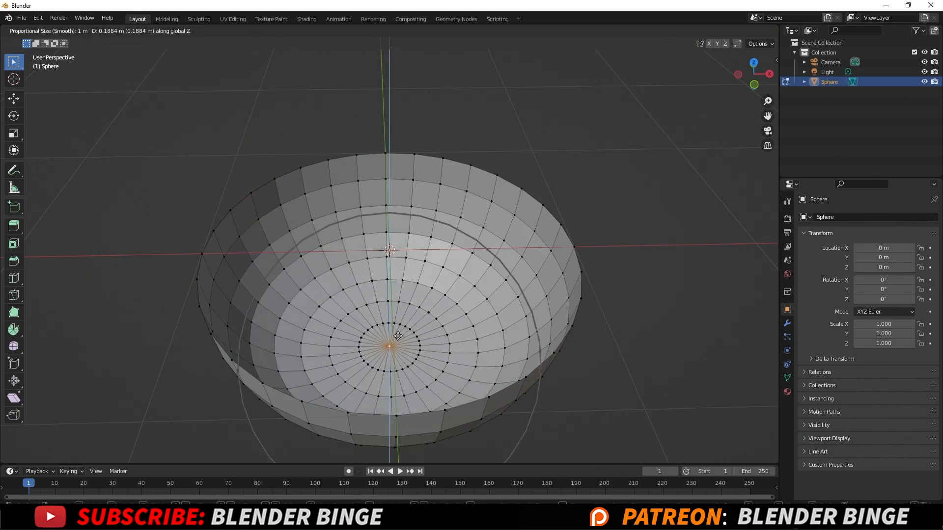
pyautogui.moveTo(397, 313)
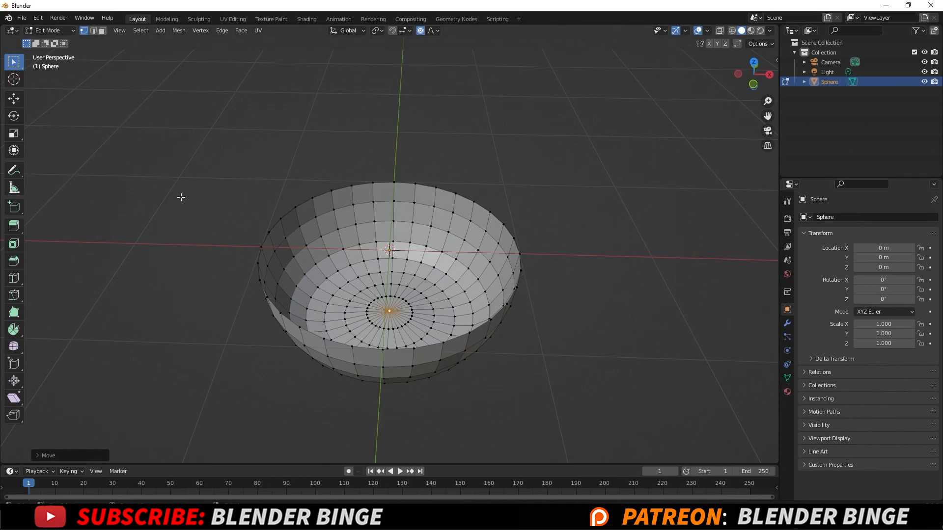
pyautogui.press('Tab')
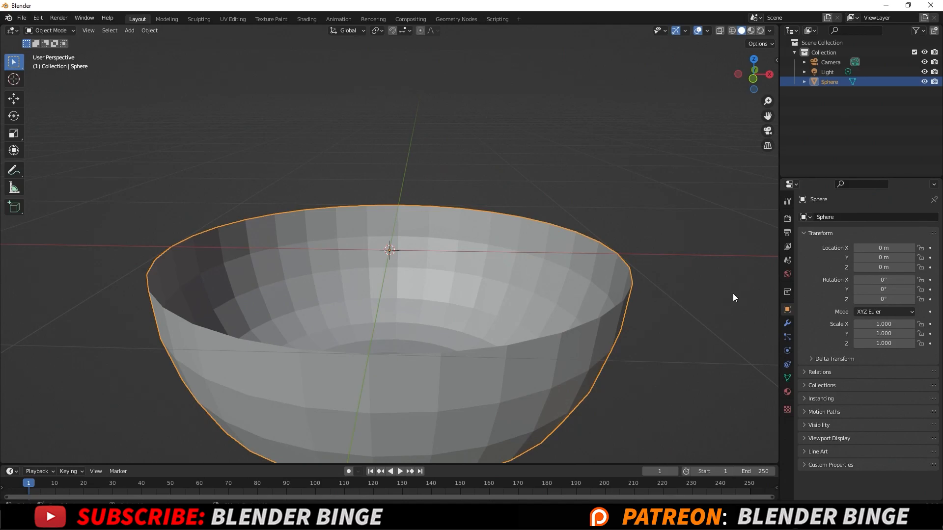
# Step: Add a Solidify modifier with increased thickness to the bowl and apply it
pyautogui.click(787, 324)
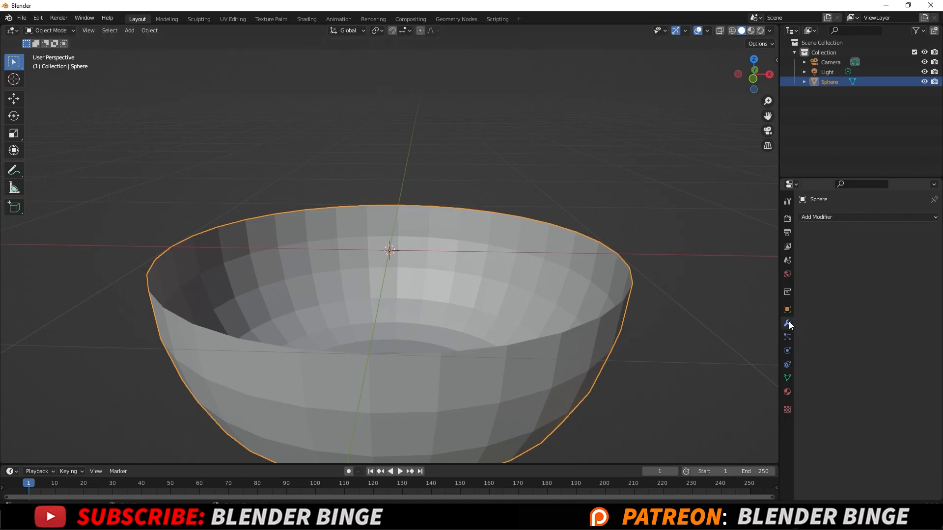
pyautogui.click(818, 217)
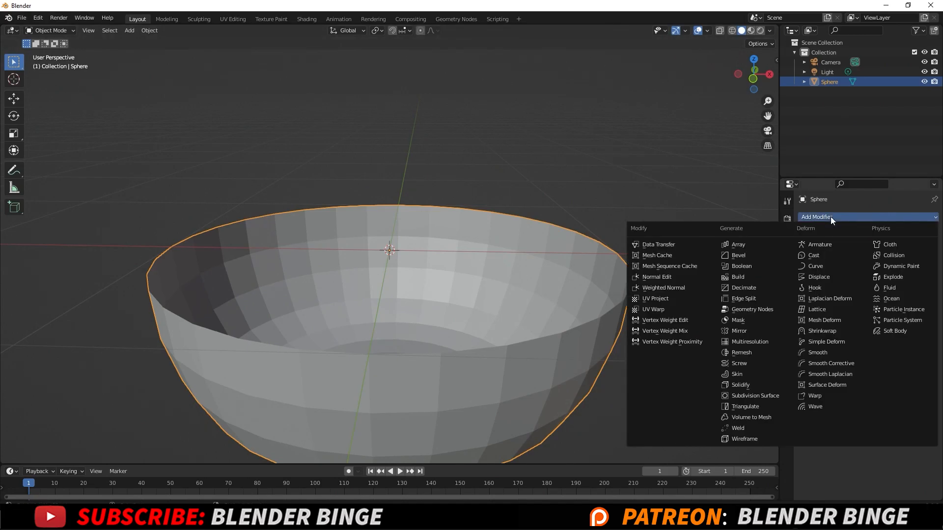
pyautogui.moveTo(750, 384)
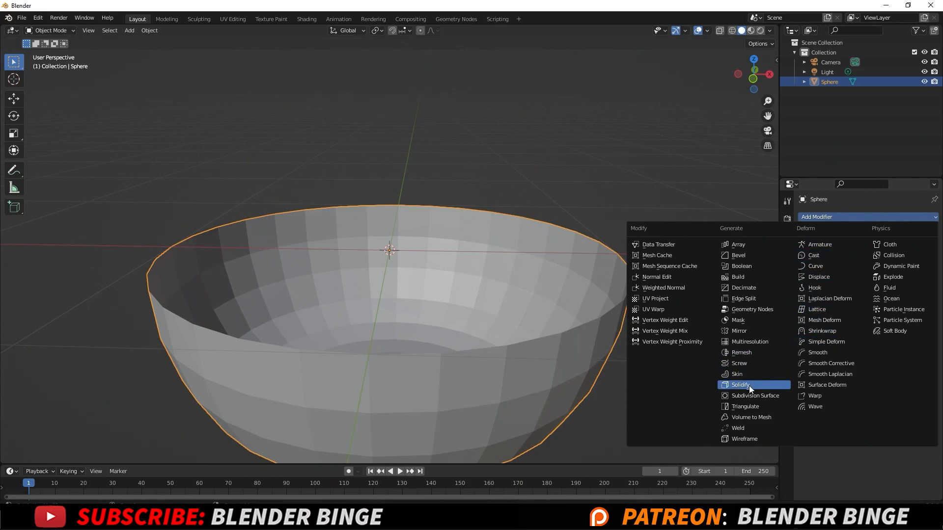
pyautogui.click(740, 385)
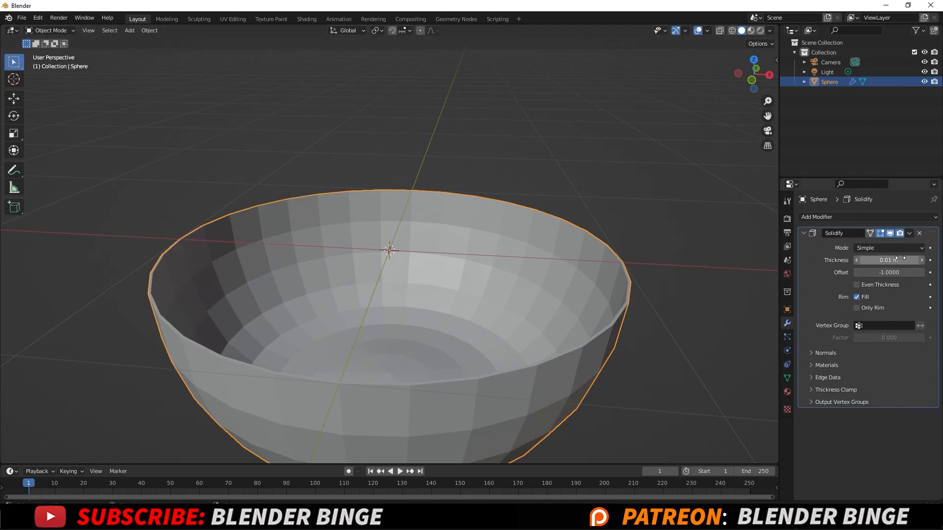
pyautogui.moveTo(889, 260)
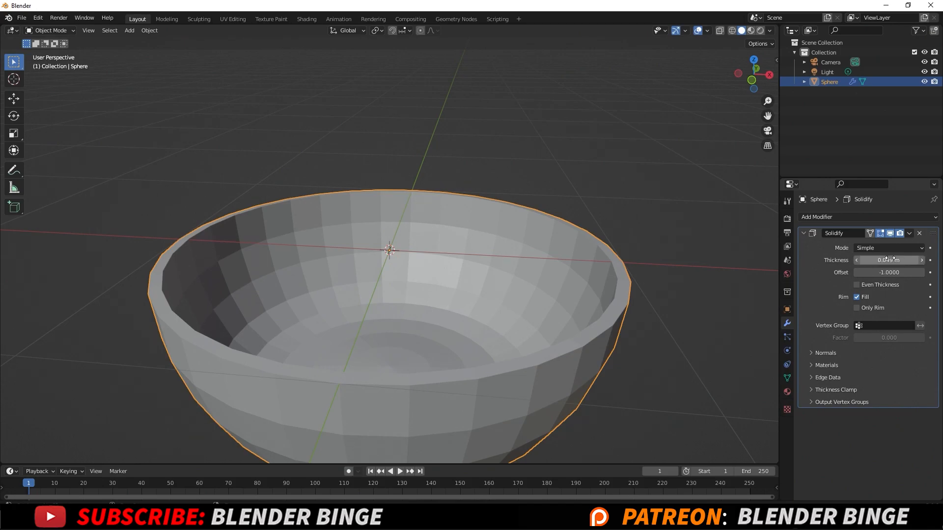
pyautogui.click(908, 233)
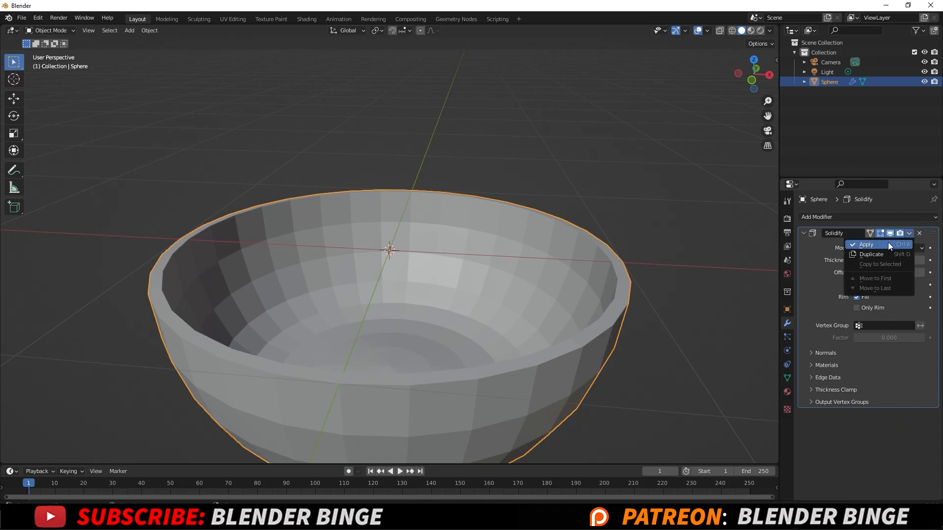
pyautogui.click(865, 244)
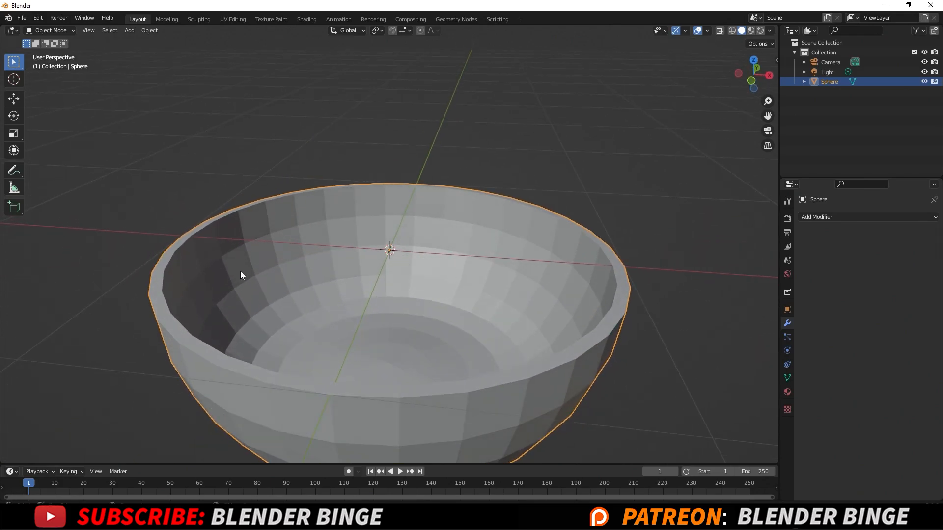
pyautogui.moveTo(329, 213)
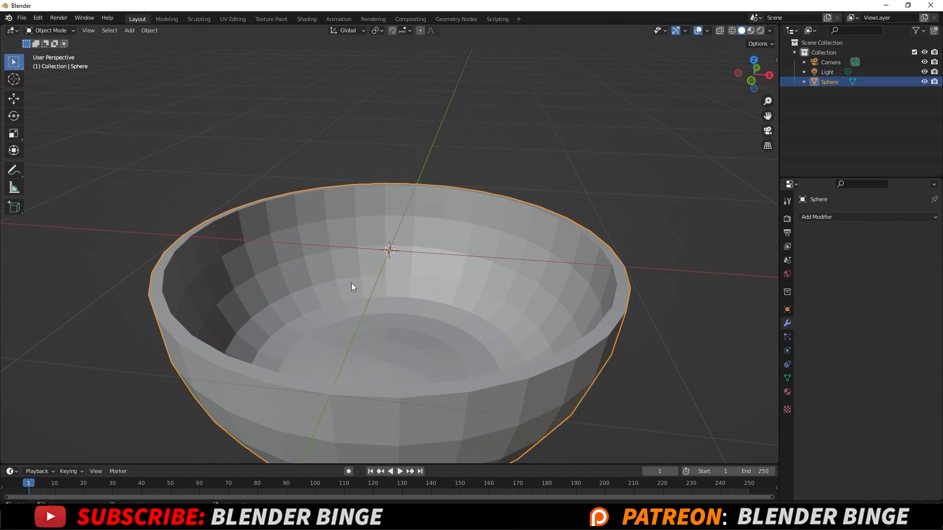
# Step: Shade the bowl smooth from the object context menu, then enter Edit Mode
pyautogui.rightClick(351, 286)
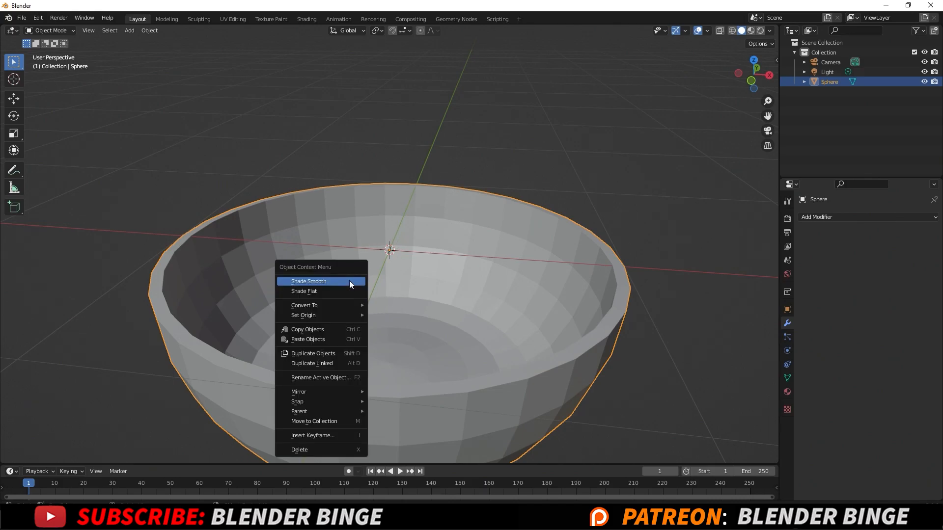
pyautogui.click(309, 281)
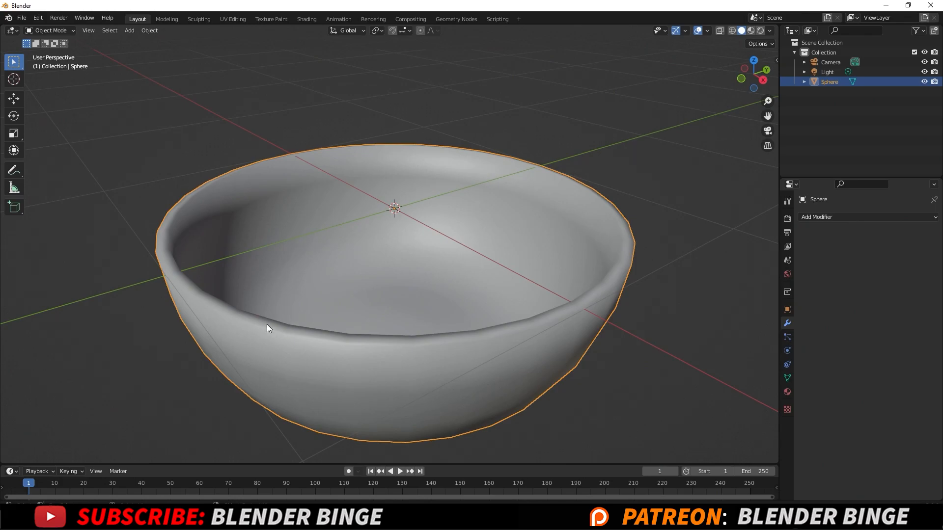
pyautogui.press('Tab')
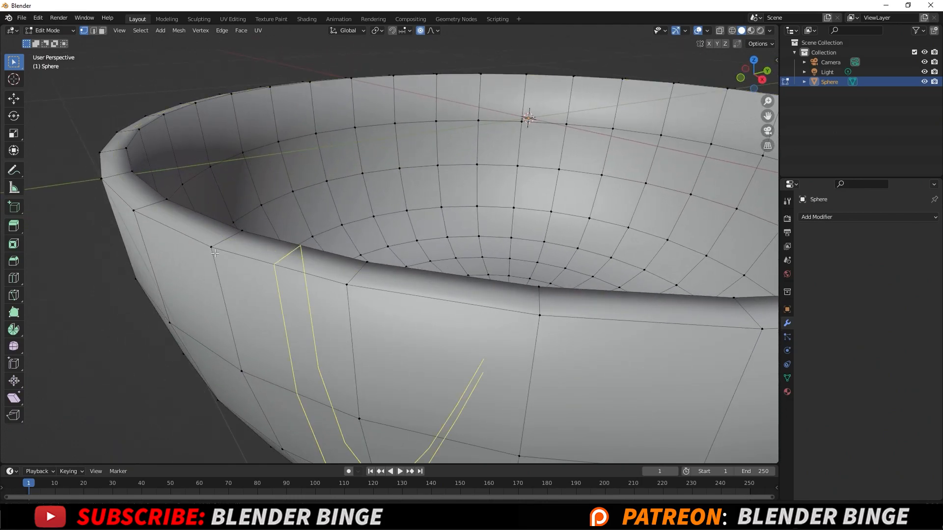
# Step: Loop-cut near the rim on the outer and inner walls, then return to Object Mode
pyautogui.click(227, 324)
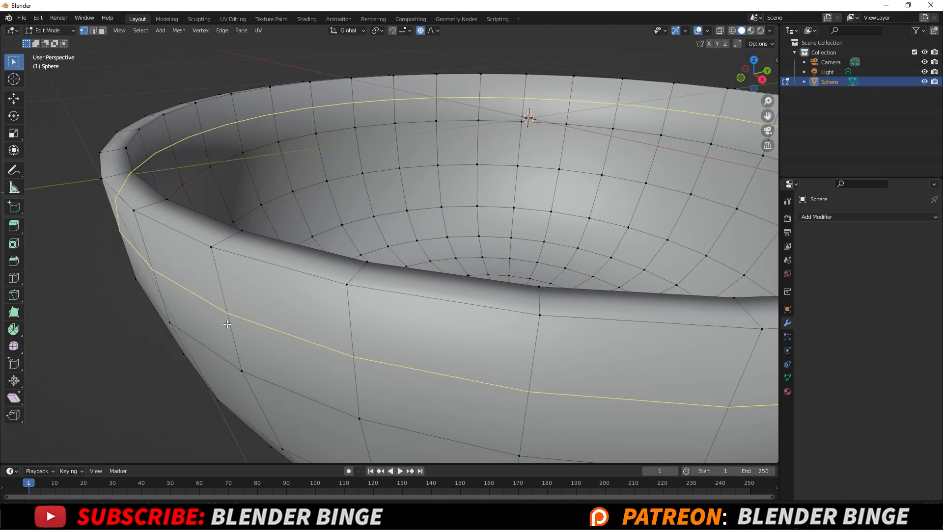
pyautogui.moveTo(226, 297)
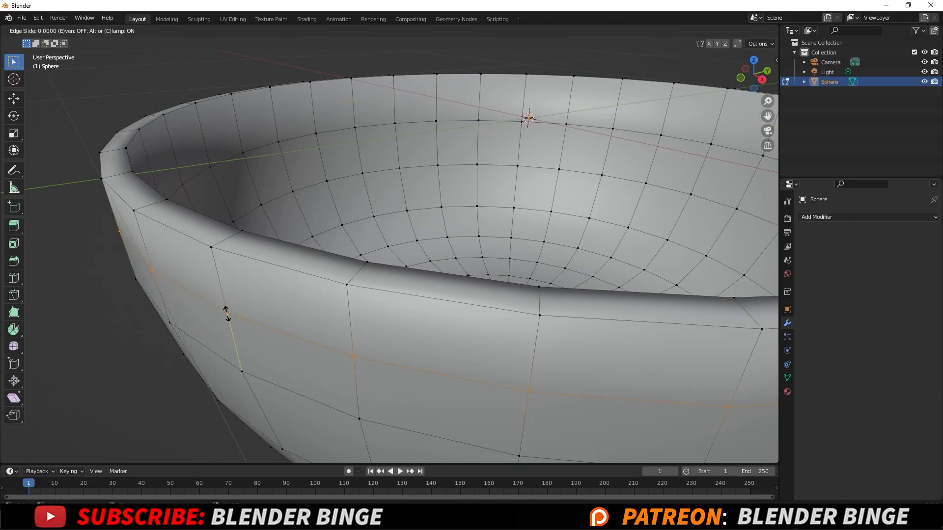
pyautogui.moveTo(216, 255)
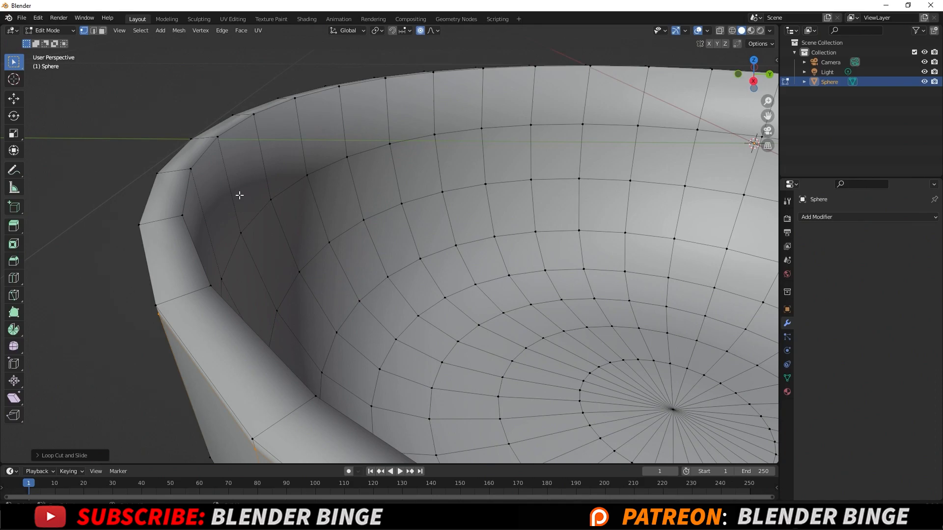
pyautogui.moveTo(224, 172)
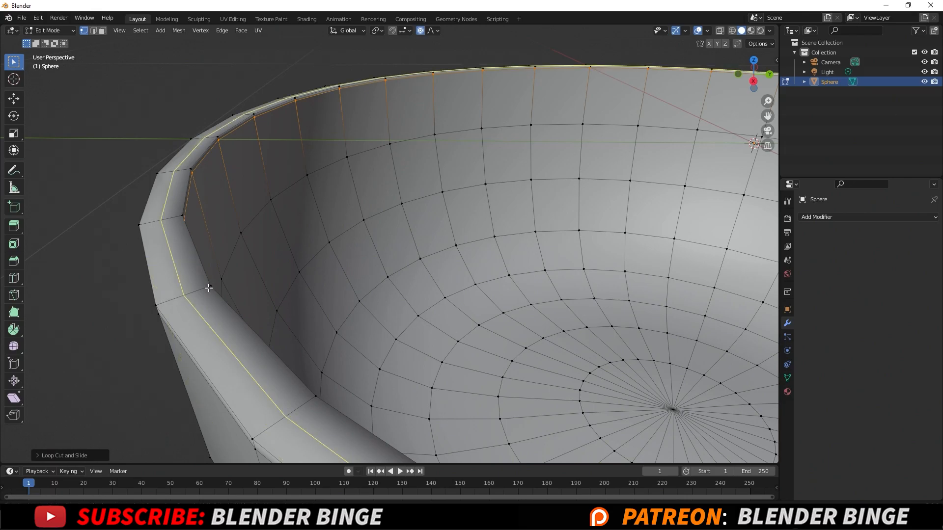
pyautogui.moveTo(160, 301)
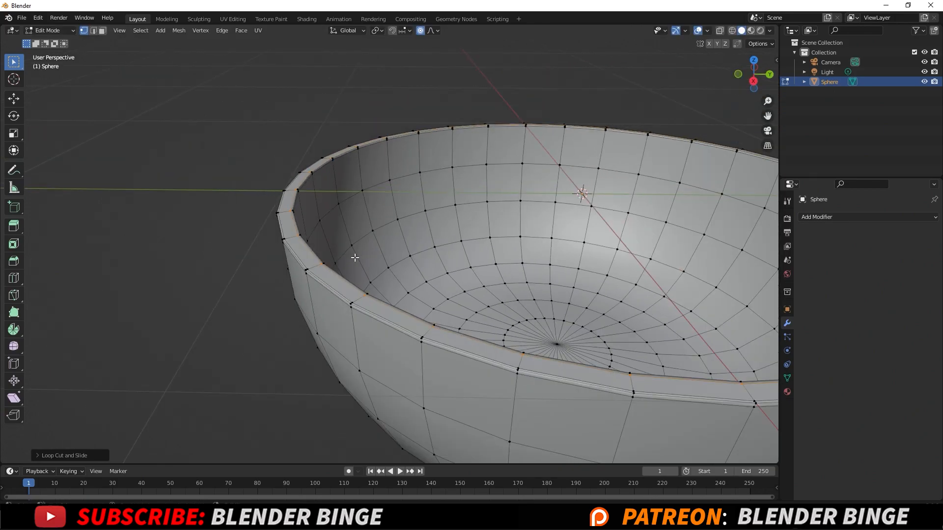
pyautogui.press('Tab')
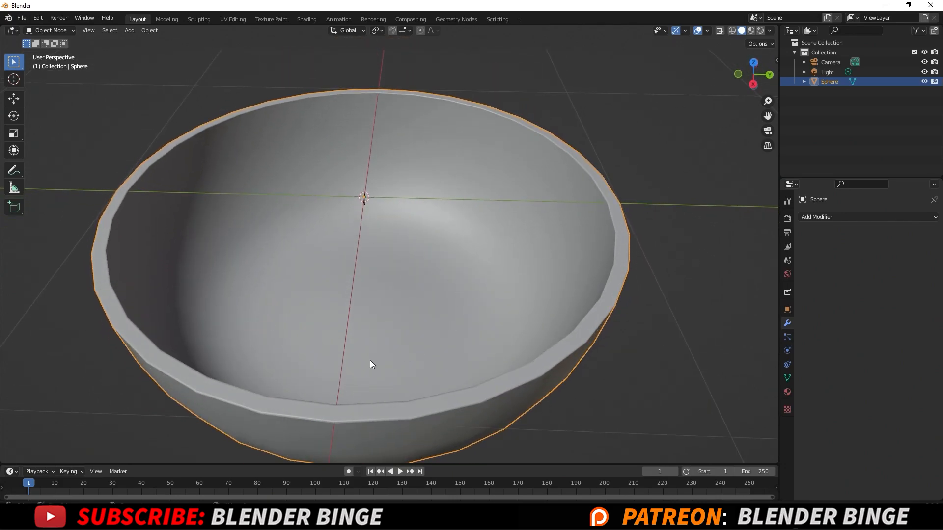
pyautogui.moveTo(290, 339)
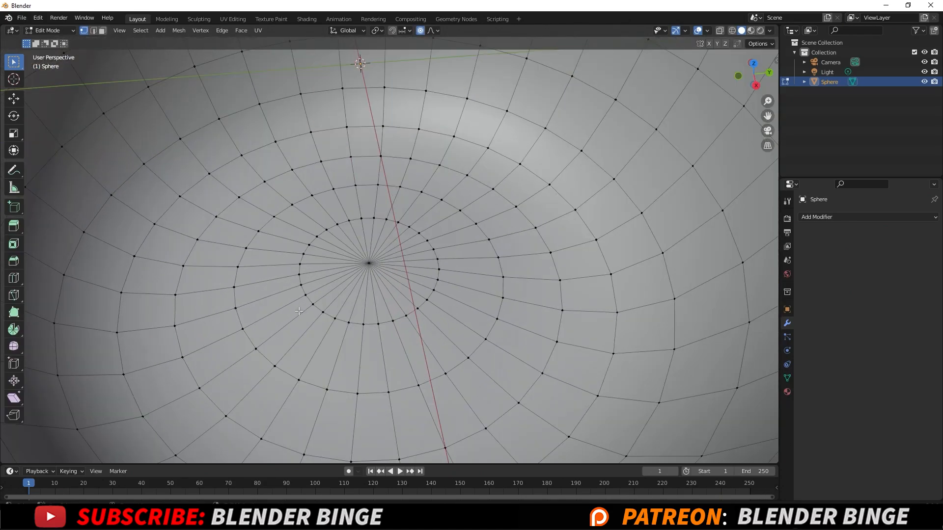
# Step: Add three loop cuts near the base: two on the inner floor, one underneath
pyautogui.click(285, 326)
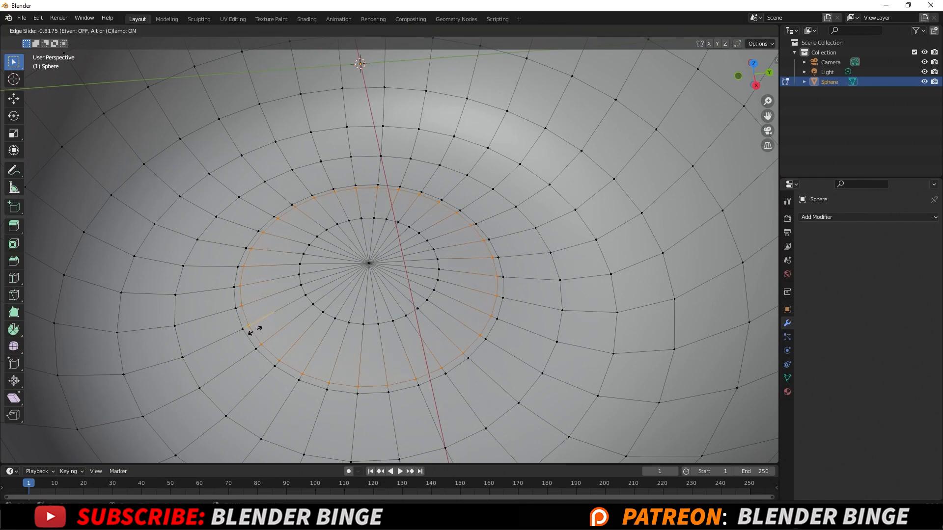
pyautogui.moveTo(251, 332)
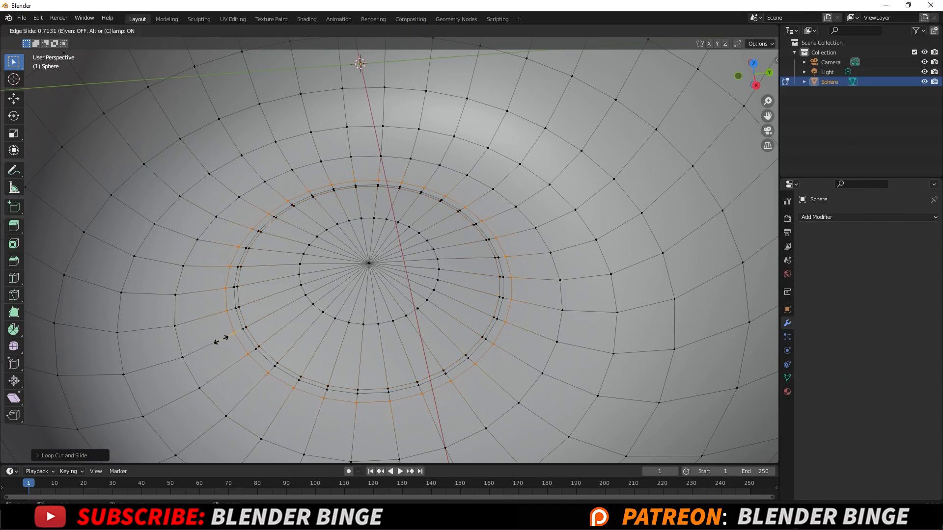
pyautogui.click(246, 303)
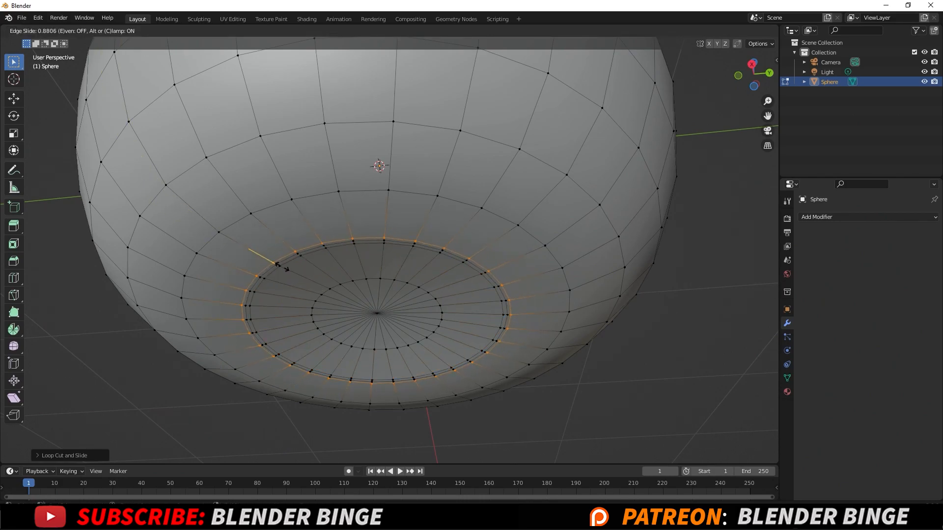
pyautogui.click(277, 265)
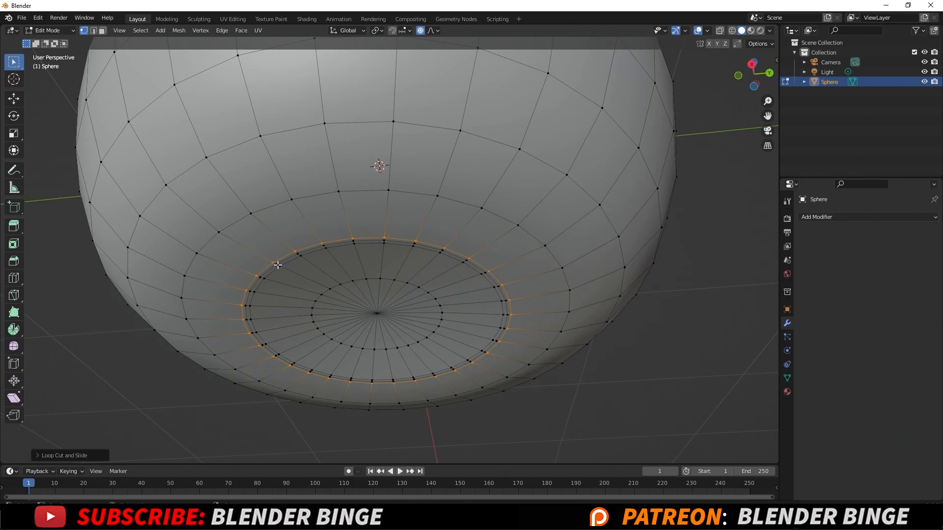